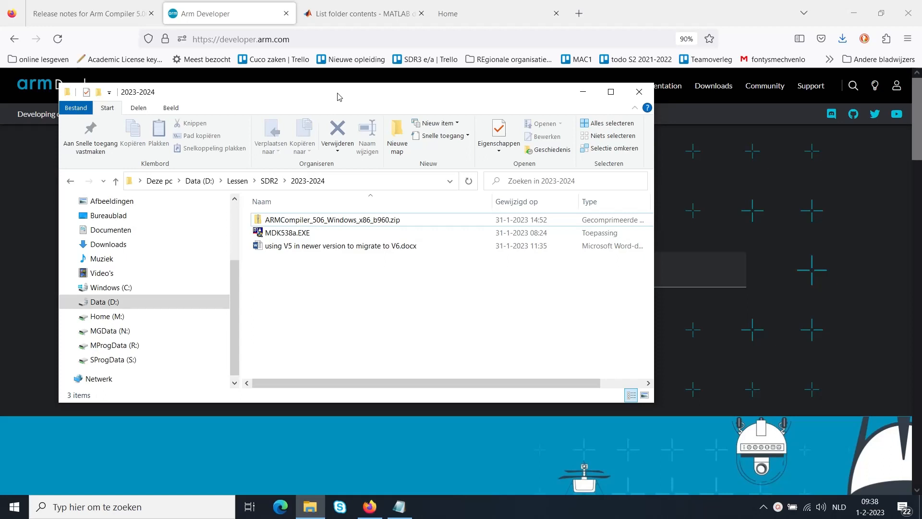
- Launch the MDK538a.EXE installer from its folder
{"action": "left_click", "coordinate": [288, 232]}
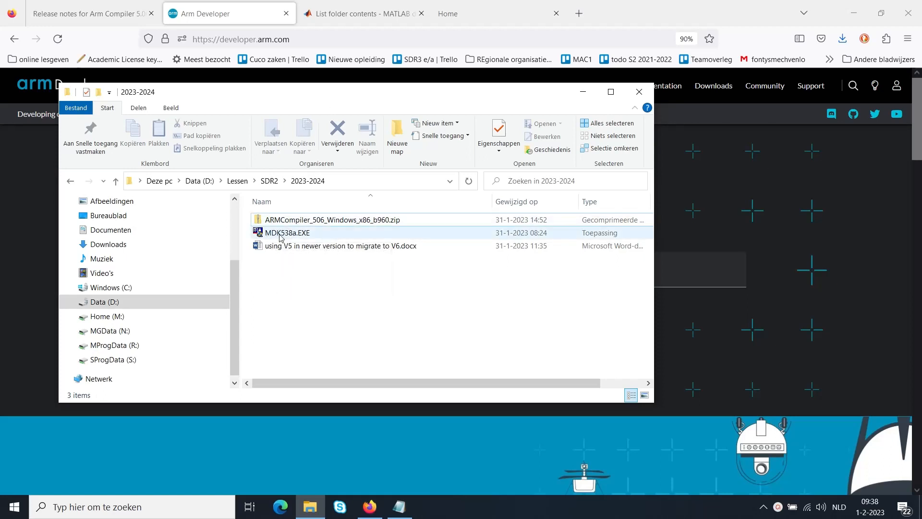
{"action": "mouse_move", "coordinate": [288, 233]}
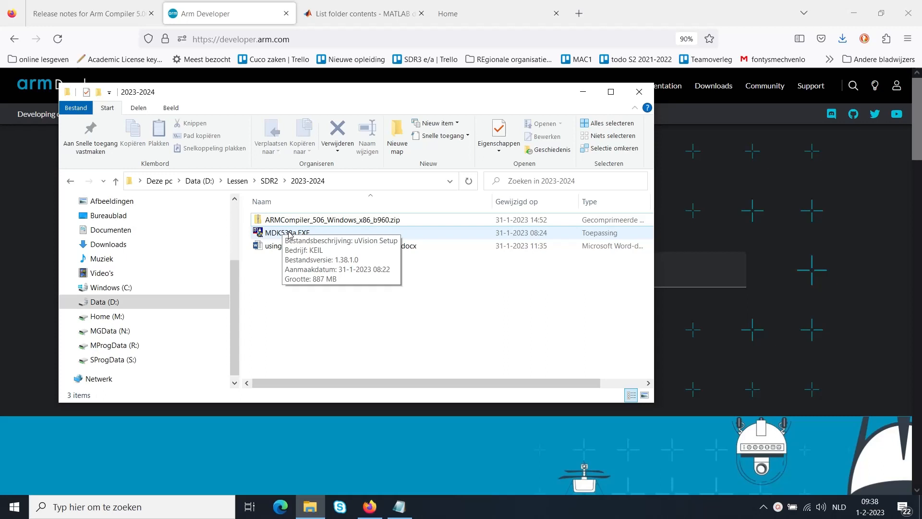
{"action": "mouse_move", "coordinate": [340, 219]}
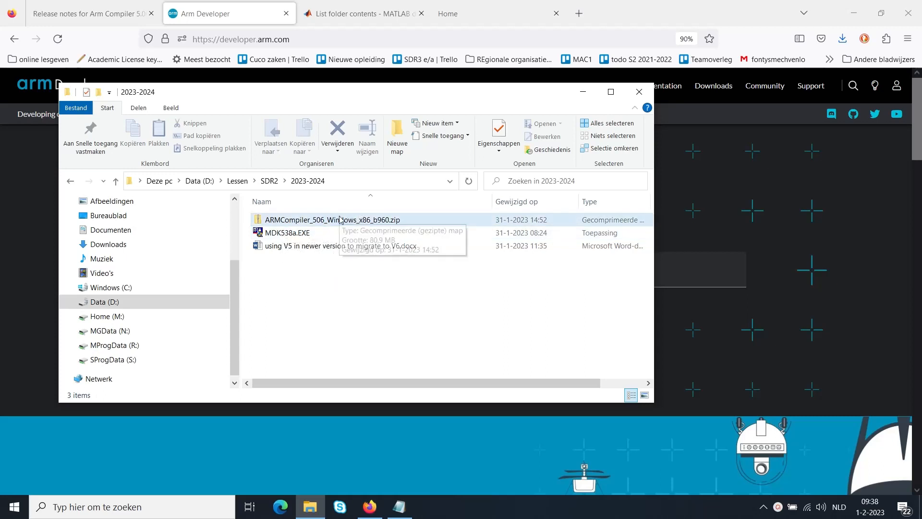
{"action": "mouse_move", "coordinate": [339, 219]}
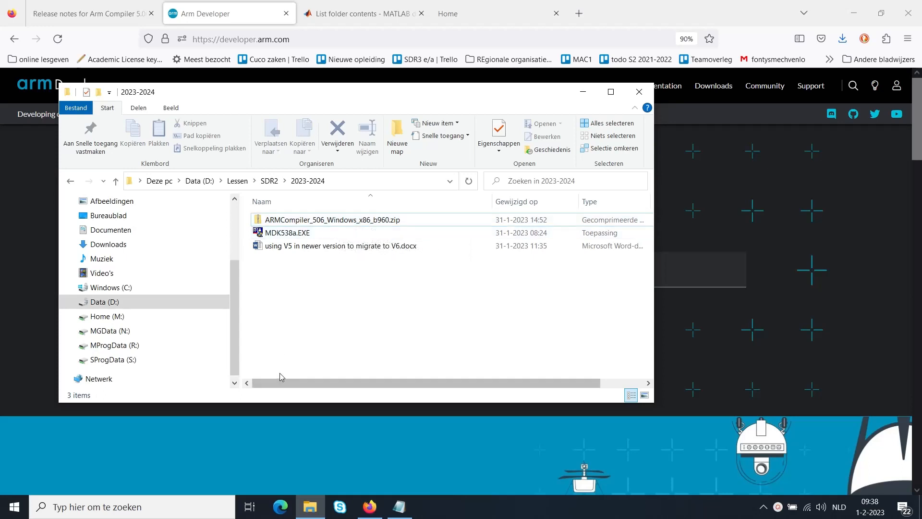
{"action": "mouse_move", "coordinate": [398, 92]}
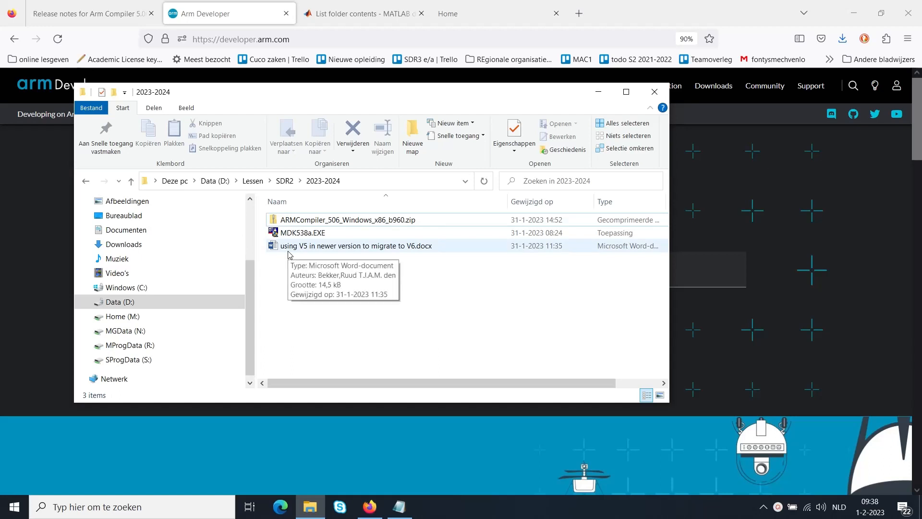
{"action": "mouse_move", "coordinate": [304, 233]}
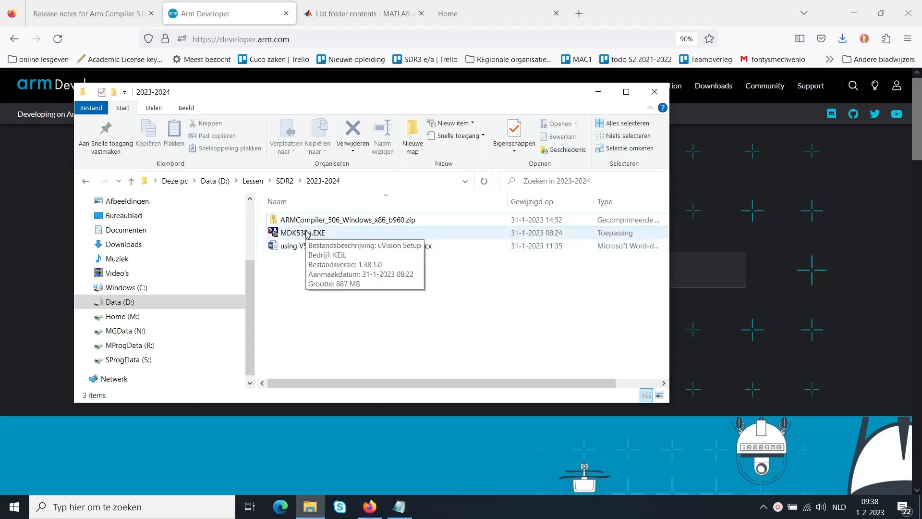
{"action": "left_click", "coordinate": [302, 232]}
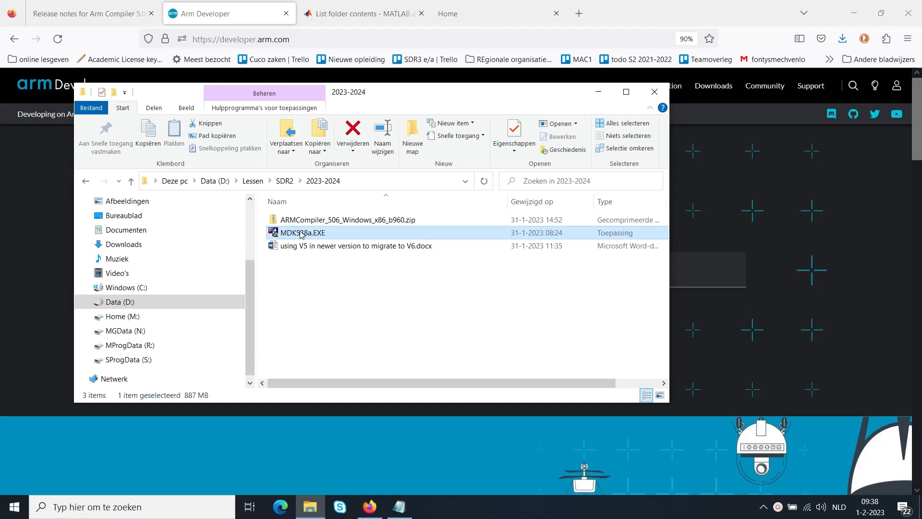
{"action": "mouse_move", "coordinate": [299, 247]}
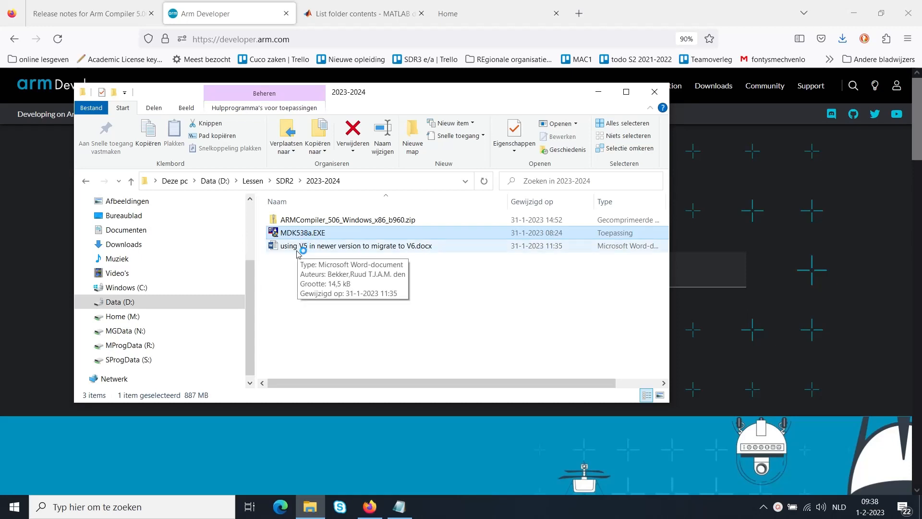
{"action": "mouse_move", "coordinate": [362, 424]}
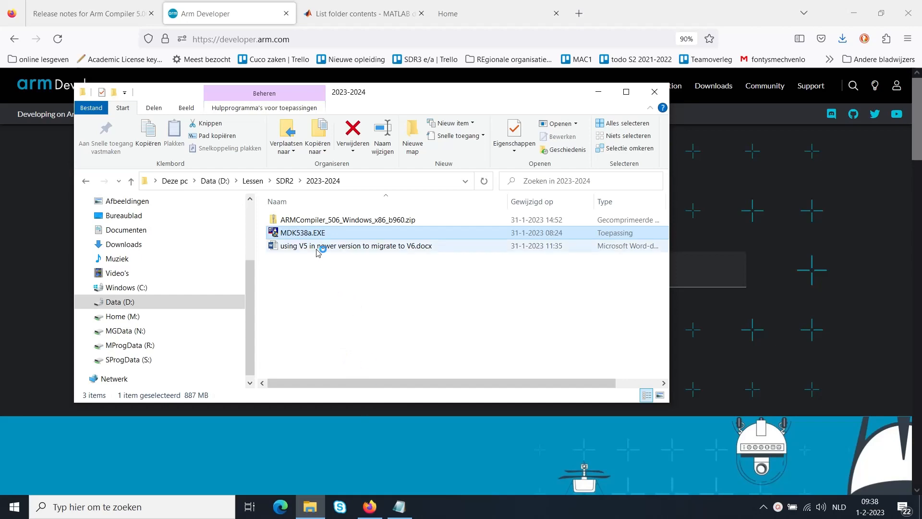
{"action": "double_click", "coordinate": [301, 233]}
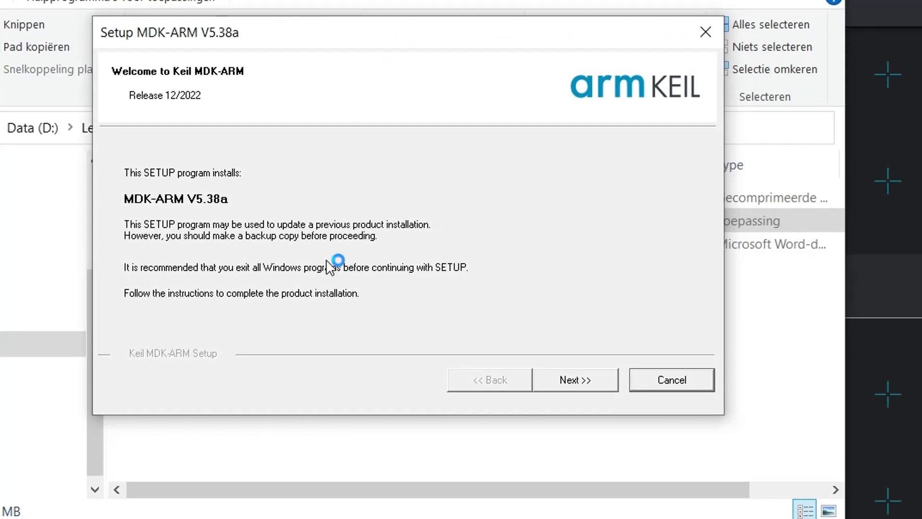
{"action": "mouse_move", "coordinate": [144, 261]}
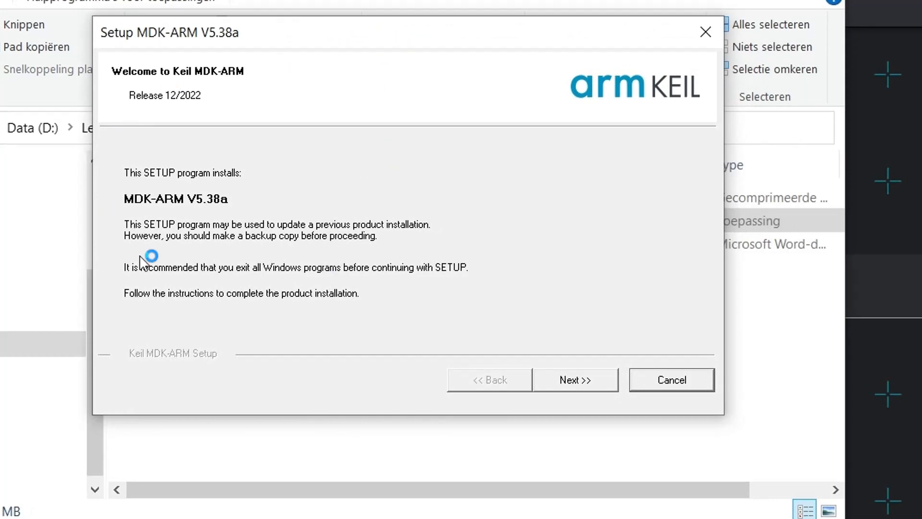
{"action": "mouse_move", "coordinate": [154, 206]}
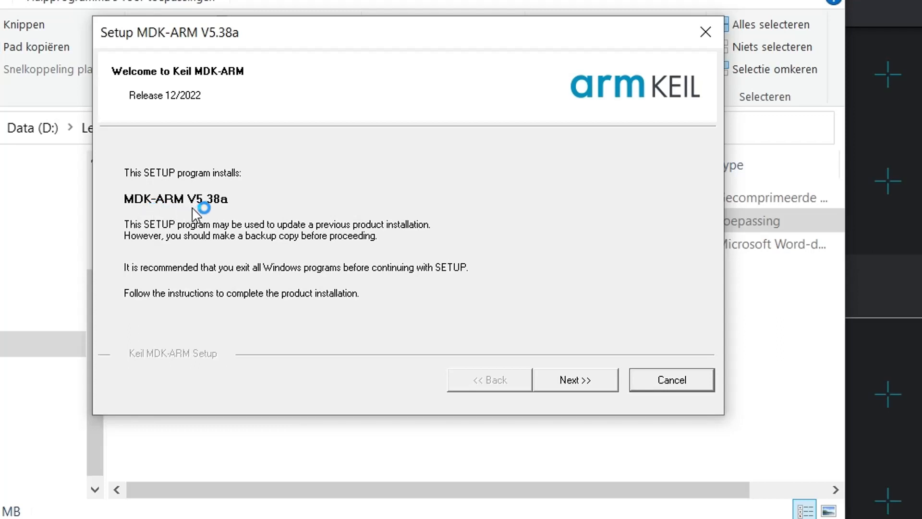
{"action": "mouse_move", "coordinate": [557, 360]}
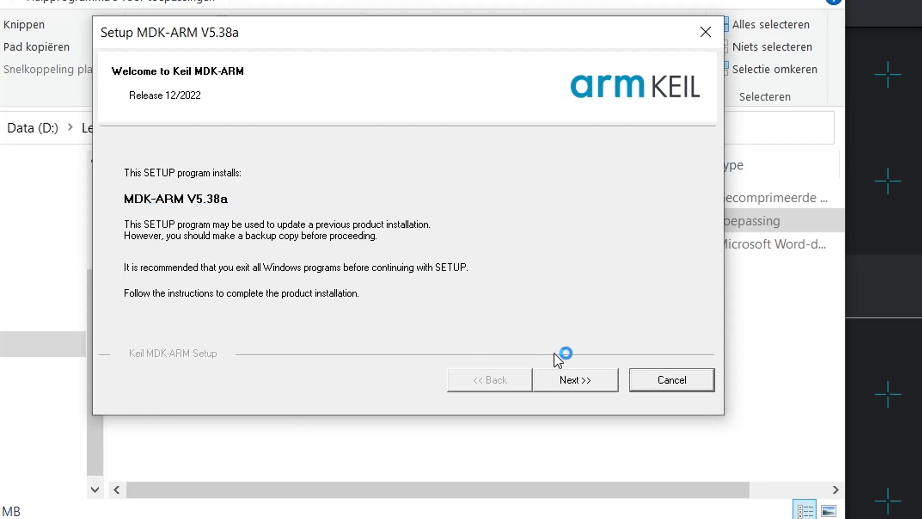
{"action": "mouse_move", "coordinate": [288, 296]}
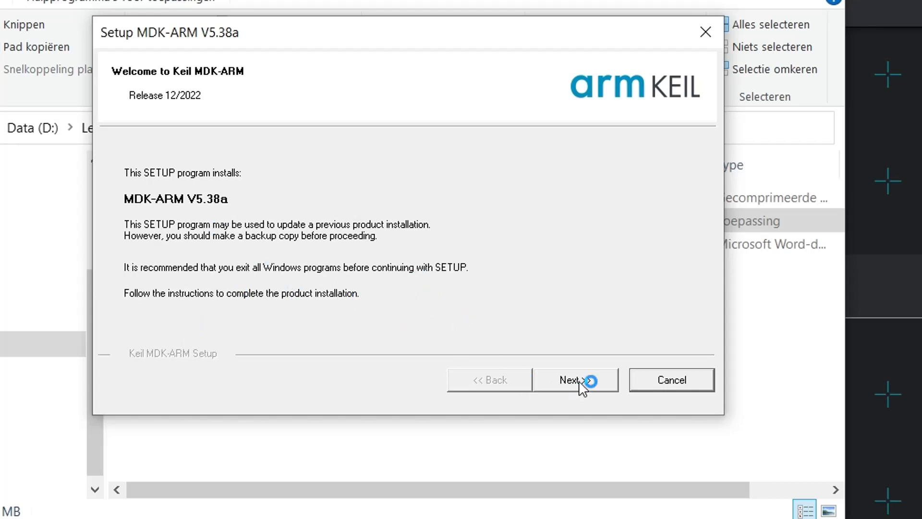
- Move past the welcome page and accept the license agreement terms
{"action": "left_click", "coordinate": [575, 380]}
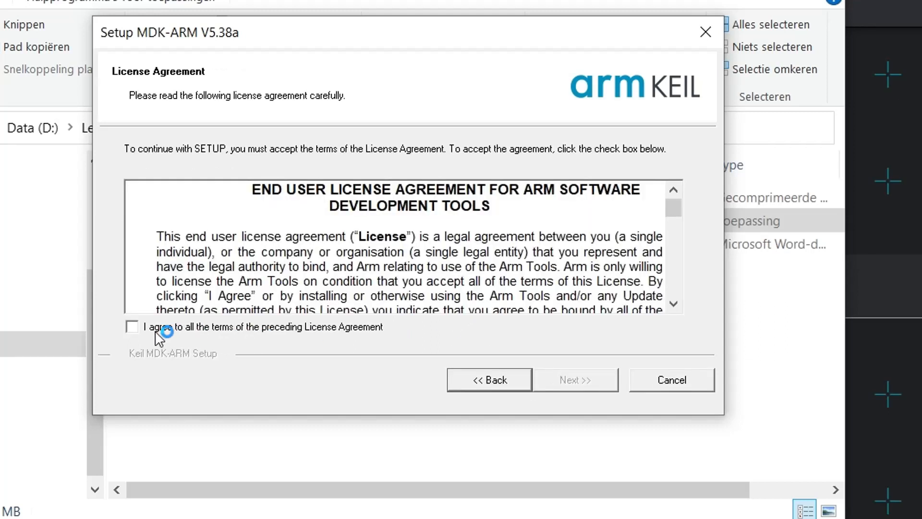
{"action": "left_click", "coordinate": [132, 326]}
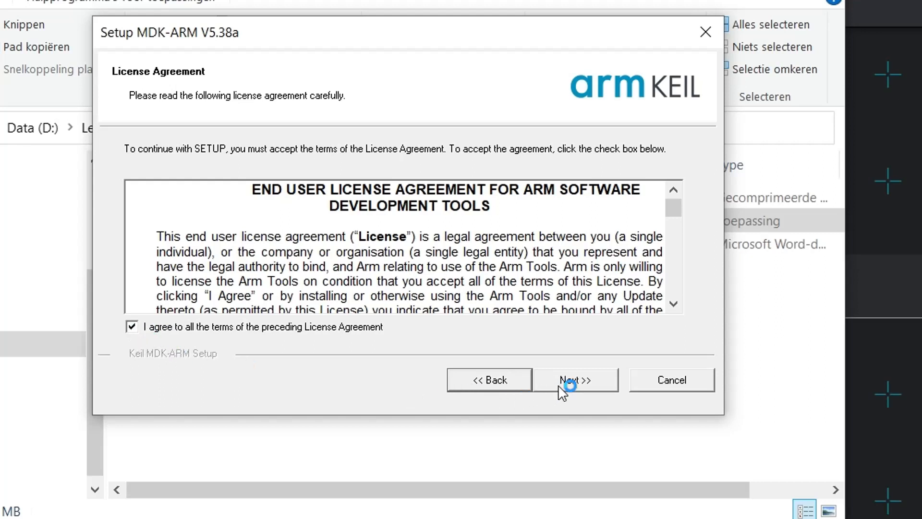
- Proceed to Folder Selection showing C:\Keil_v5 core and C:\Keil_v5\ARM\PACK pack paths
{"action": "left_click", "coordinate": [575, 379]}
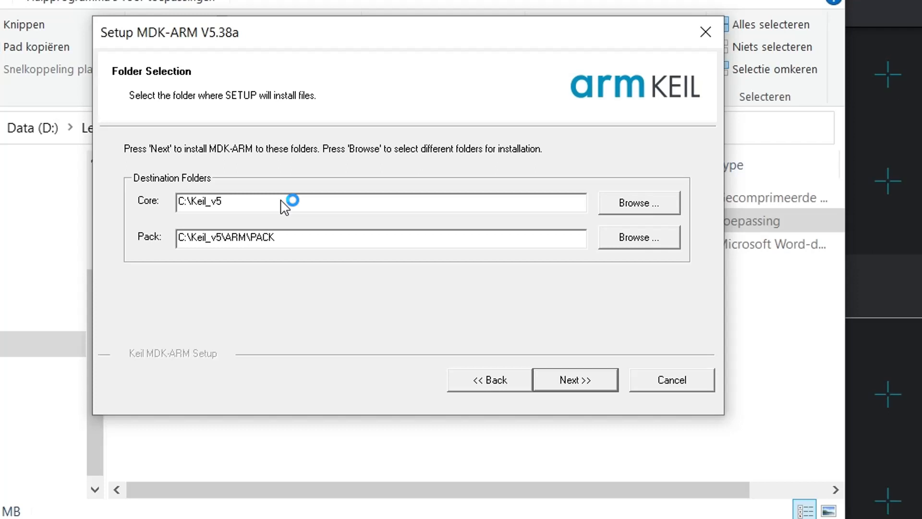
{"action": "mouse_move", "coordinate": [300, 261]}
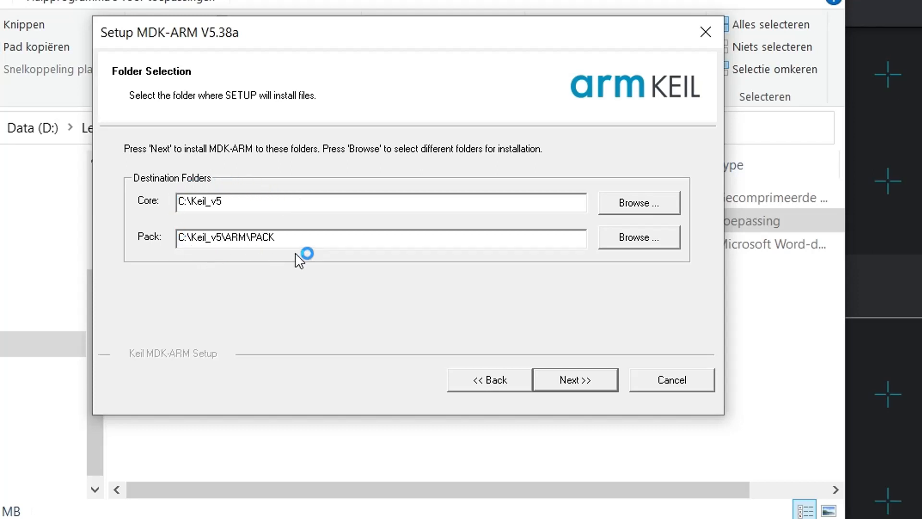
{"action": "mouse_move", "coordinate": [258, 211]}
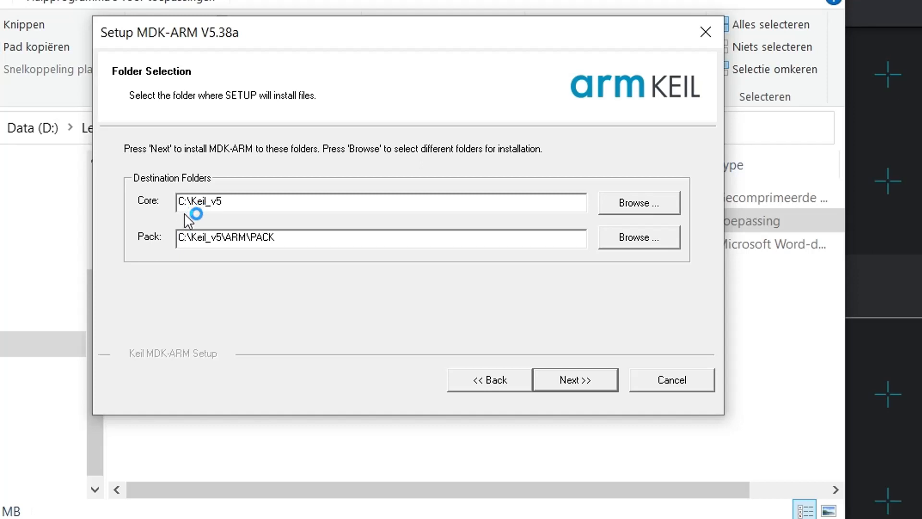
{"action": "mouse_move", "coordinate": [222, 216]}
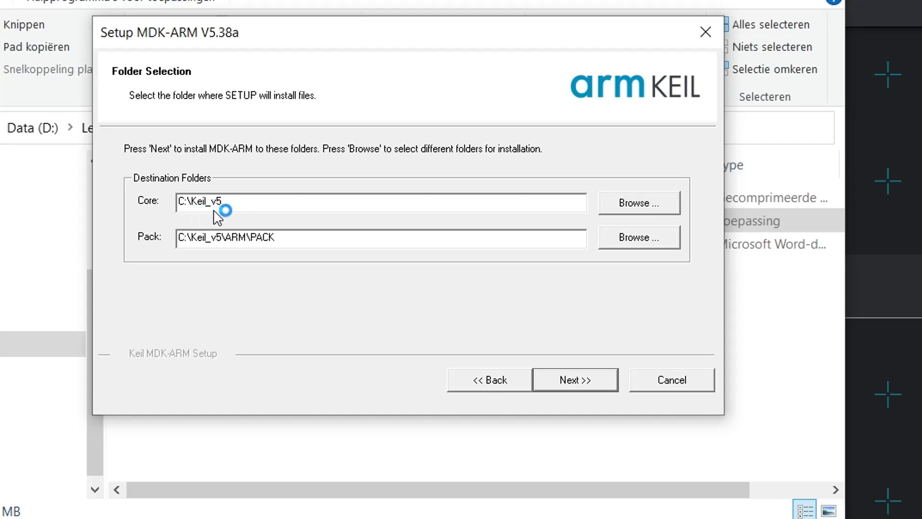
{"action": "mouse_move", "coordinate": [330, 124]}
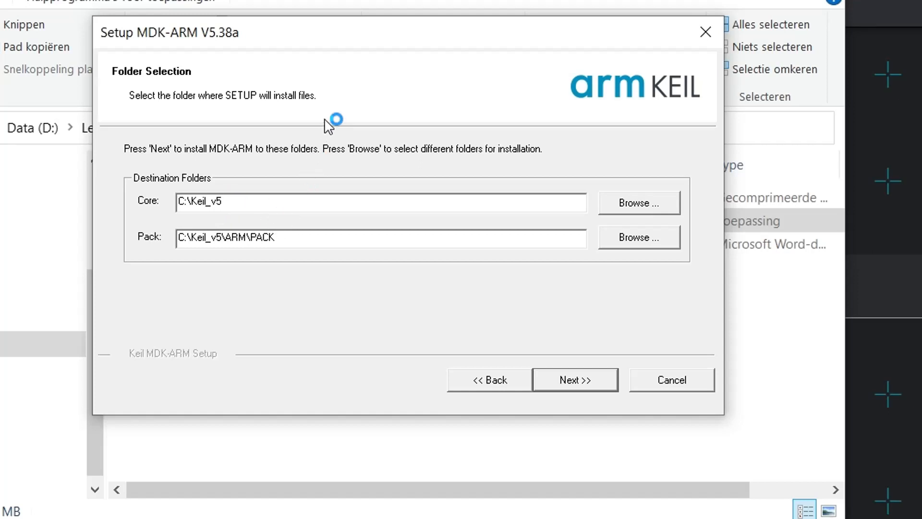
{"action": "mouse_move", "coordinate": [464, 292]}
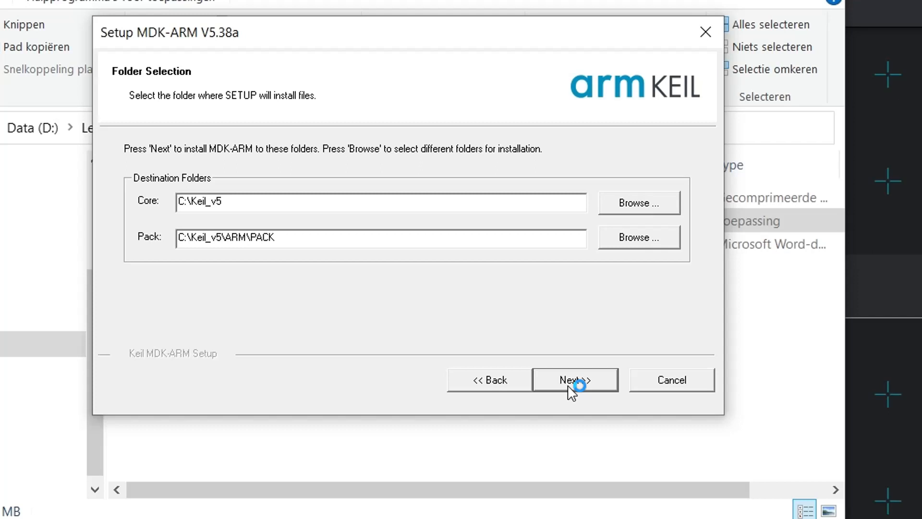
- Keep the default folders and reach the pre-filled Customer Information page
{"action": "left_click", "coordinate": [575, 379]}
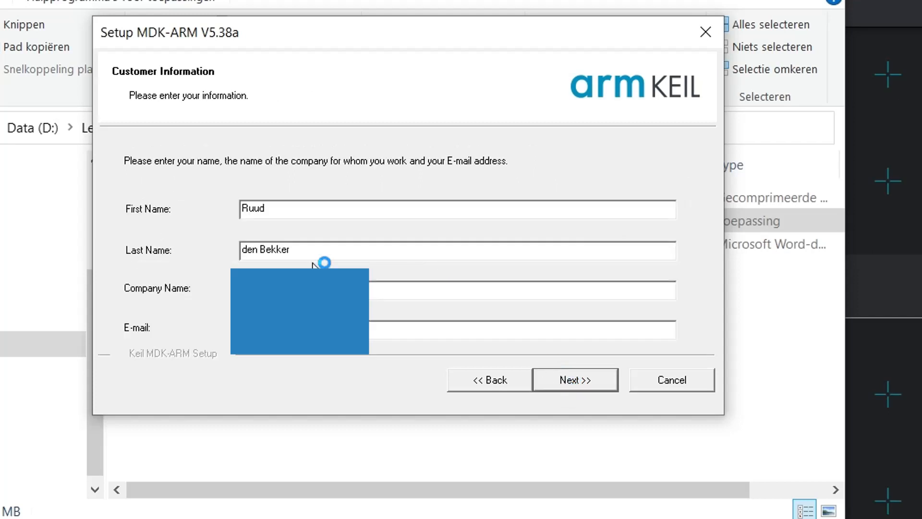
{"action": "mouse_move", "coordinate": [329, 131]}
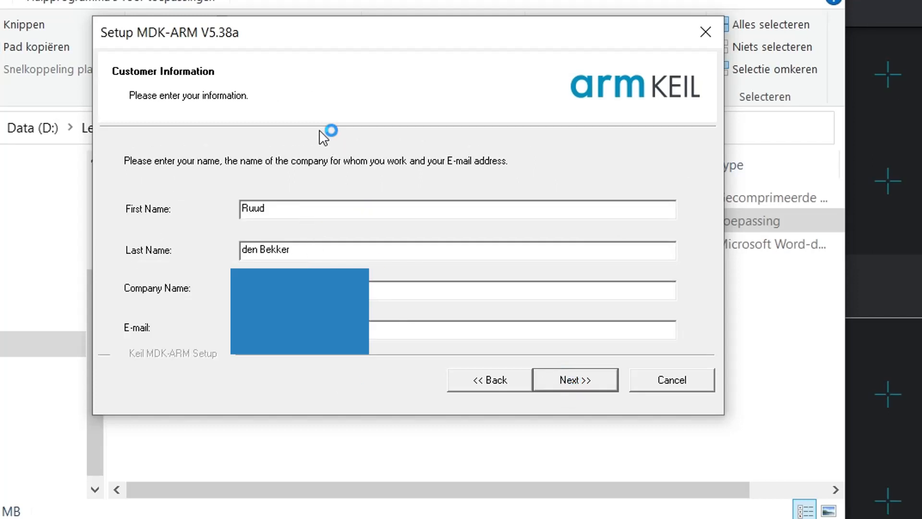
{"action": "mouse_move", "coordinate": [319, 212]}
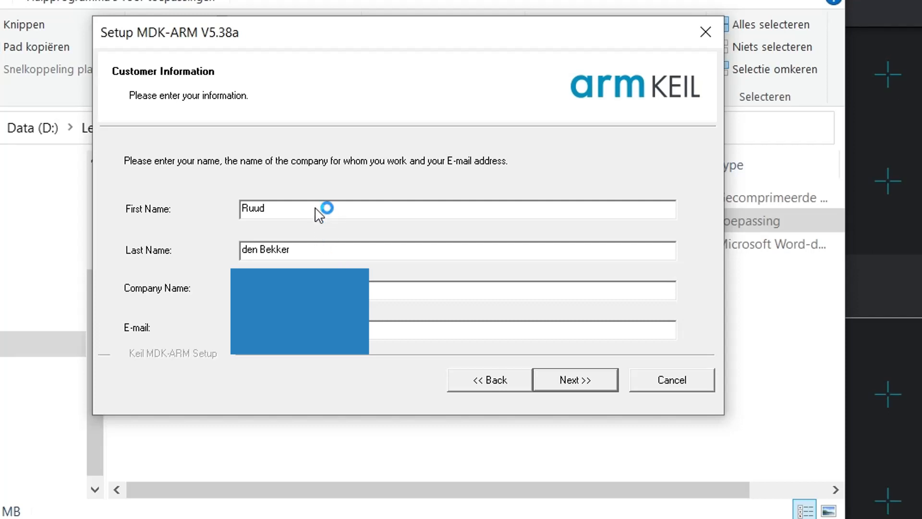
{"action": "mouse_move", "coordinate": [197, 261]}
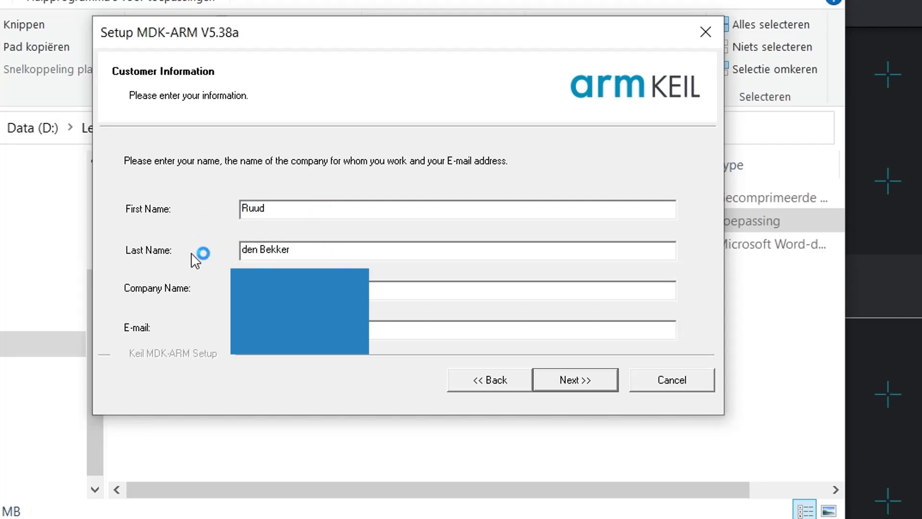
{"action": "mouse_move", "coordinate": [164, 332]}
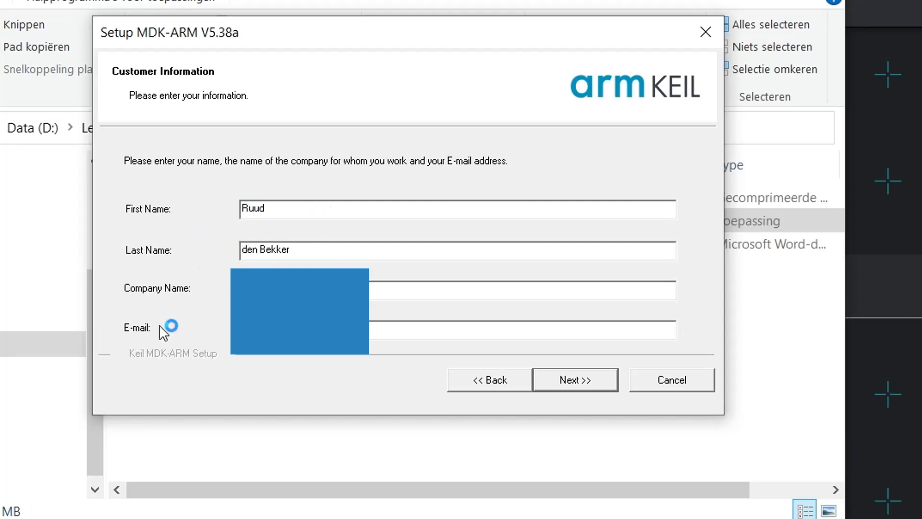
{"action": "mouse_move", "coordinate": [536, 415]}
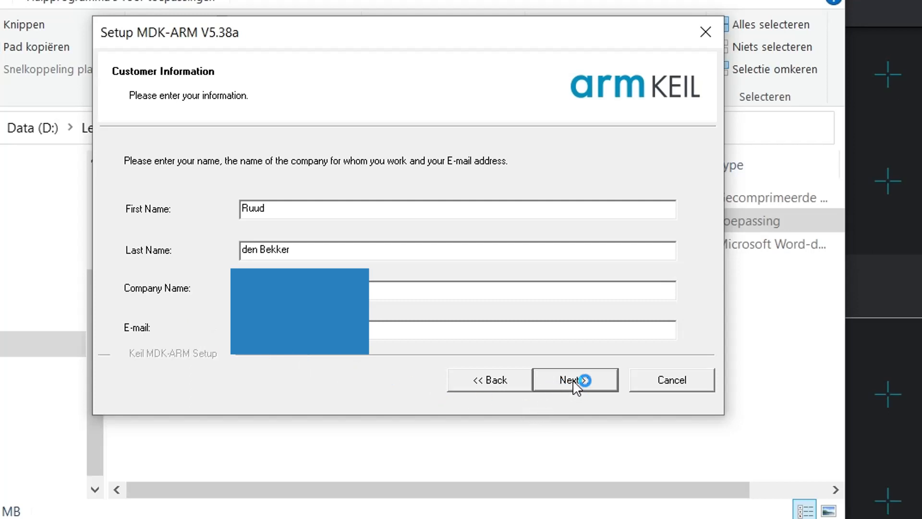
- Submit the customer details, install MDK-ARM V5.38a and finish the setup wizard
{"action": "left_click", "coordinate": [574, 380]}
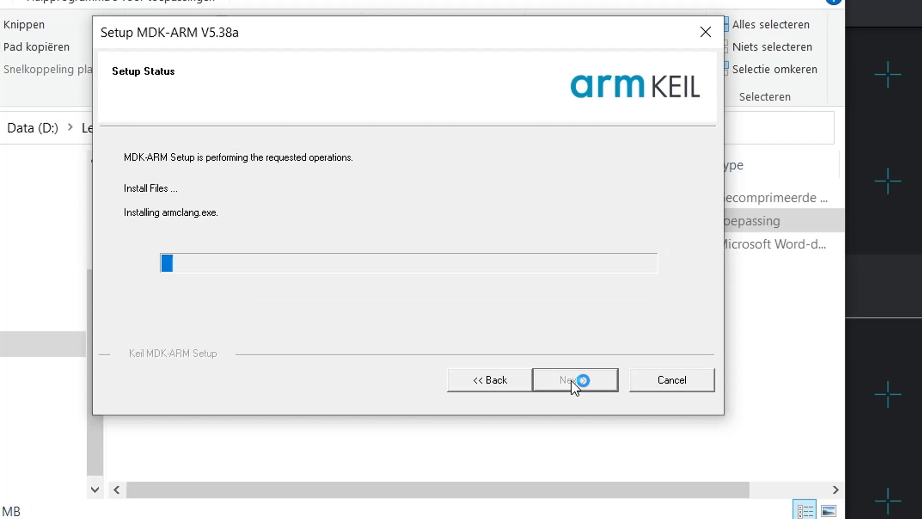
{"action": "mouse_move", "coordinate": [450, 173]}
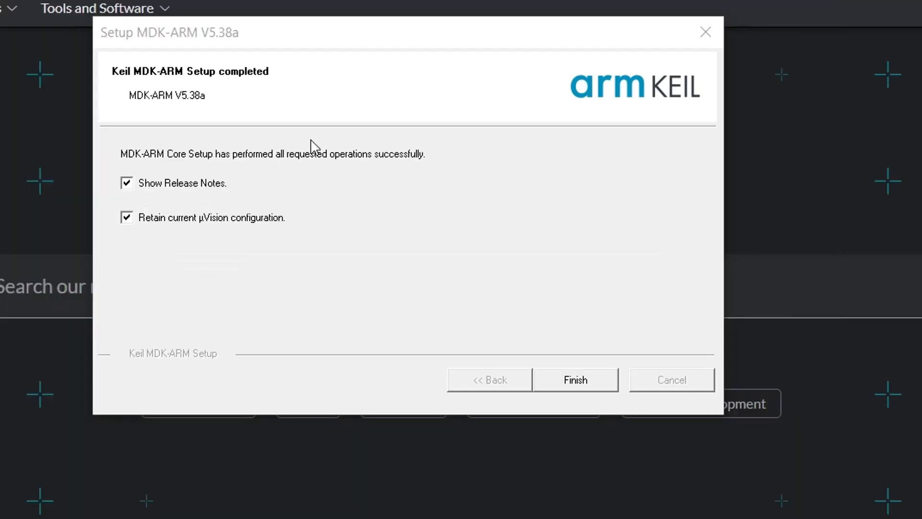
{"action": "mouse_move", "coordinate": [376, 104]}
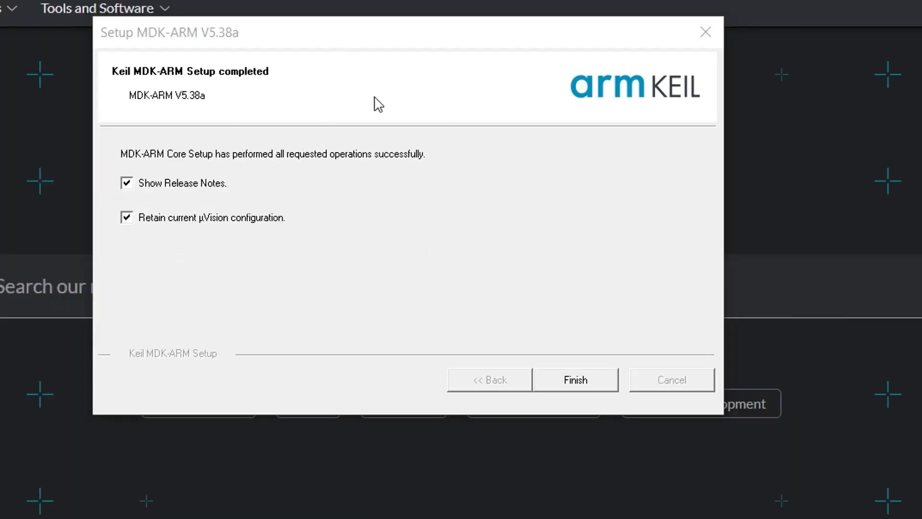
{"action": "mouse_move", "coordinate": [296, 219]}
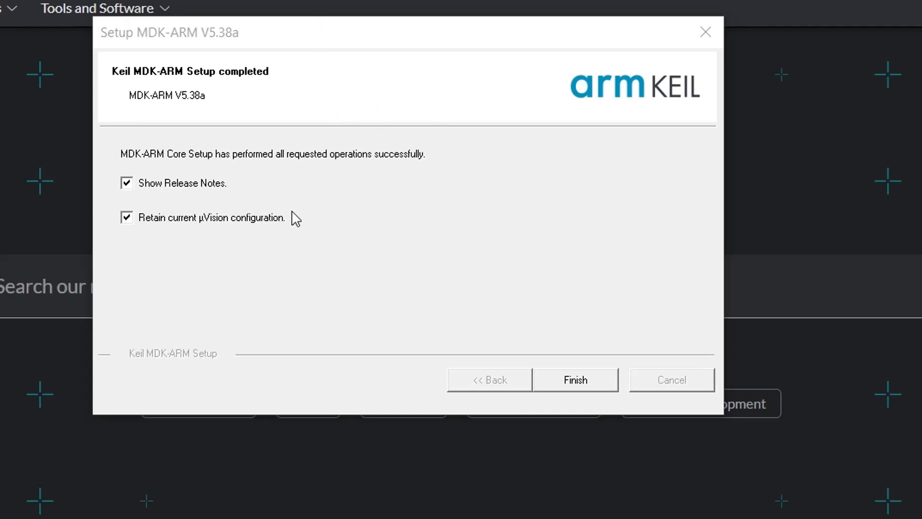
{"action": "mouse_move", "coordinate": [159, 239]}
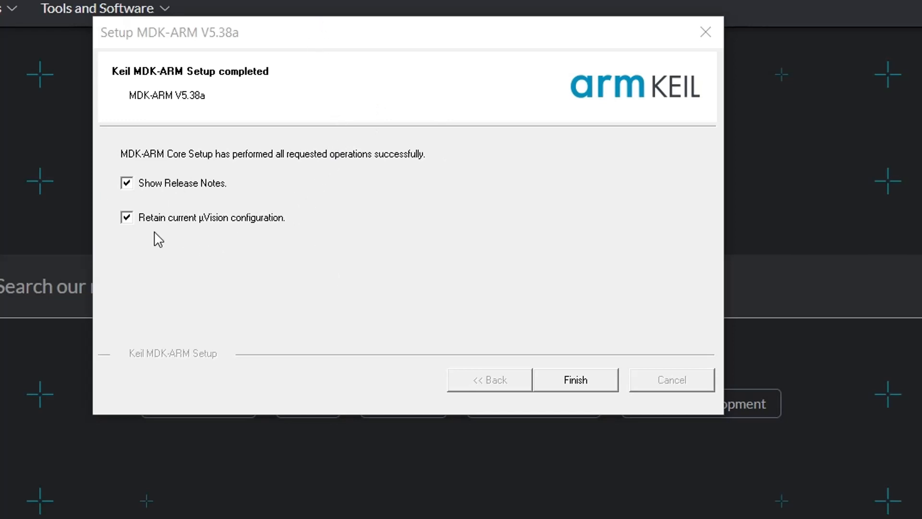
{"action": "mouse_move", "coordinate": [203, 233]}
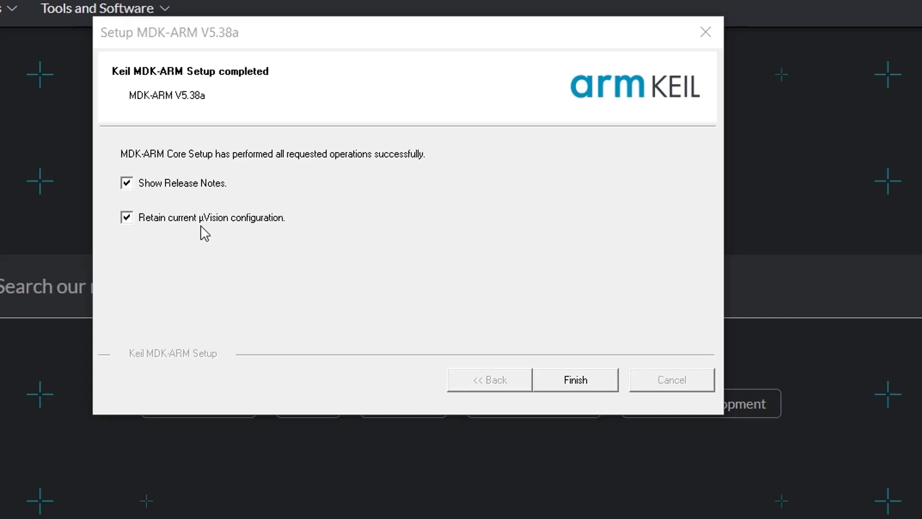
{"action": "mouse_move", "coordinate": [167, 232]}
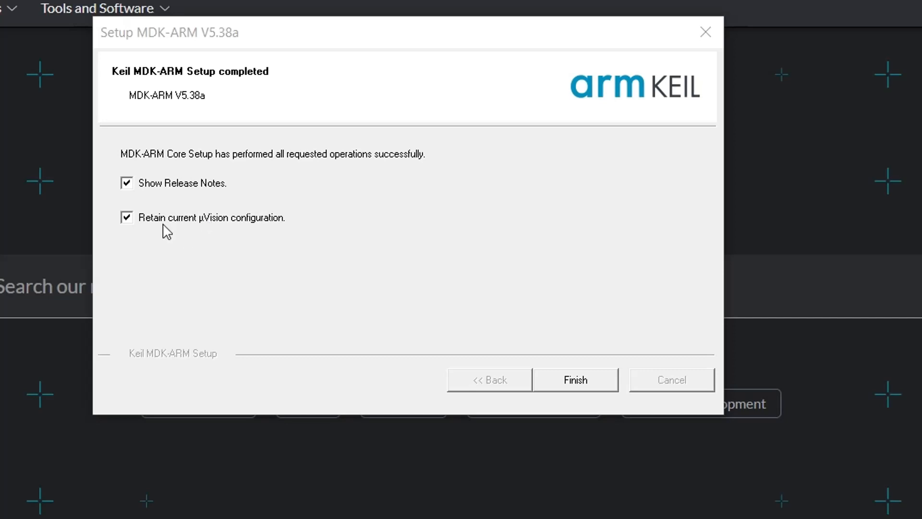
{"action": "mouse_move", "coordinate": [96, 222]}
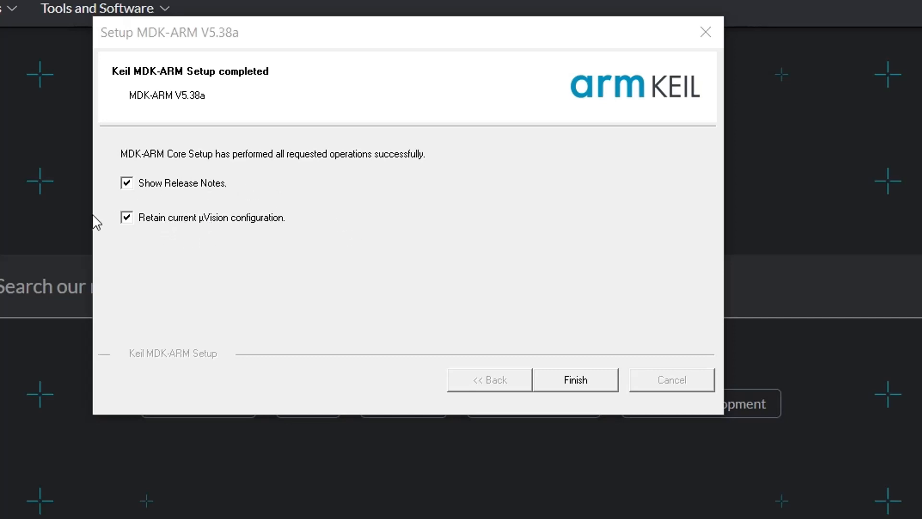
{"action": "mouse_move", "coordinate": [413, 110]}
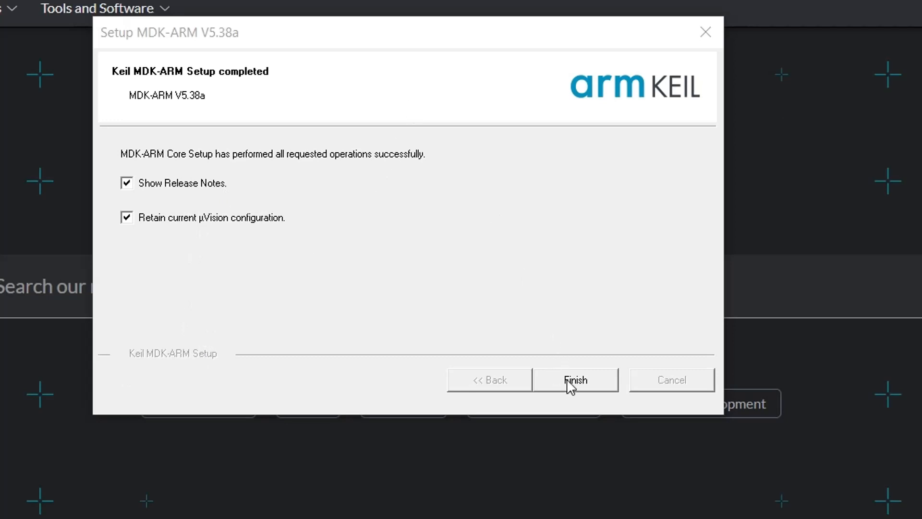
{"action": "left_click", "coordinate": [575, 380]}
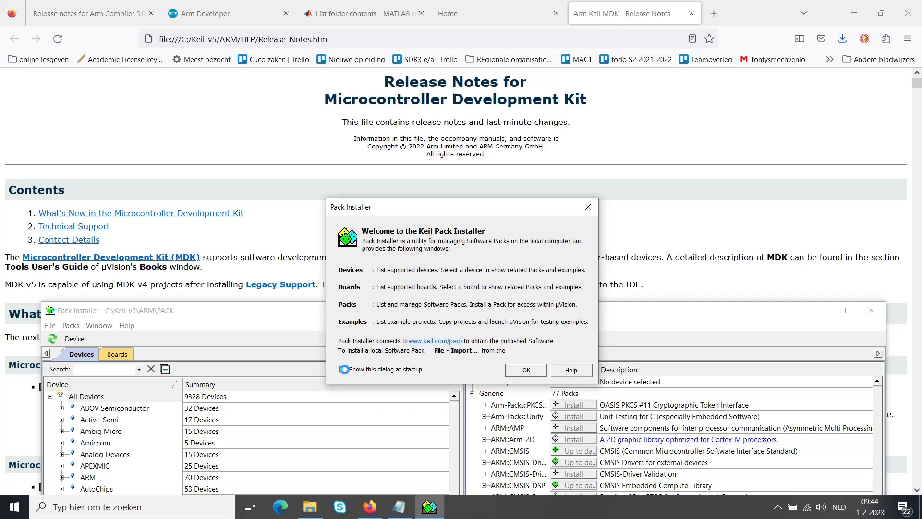
- Dismiss the Pack Installer welcome dialog with 'Show this dialog at startup' unchecked
{"action": "left_click", "coordinate": [342, 369]}
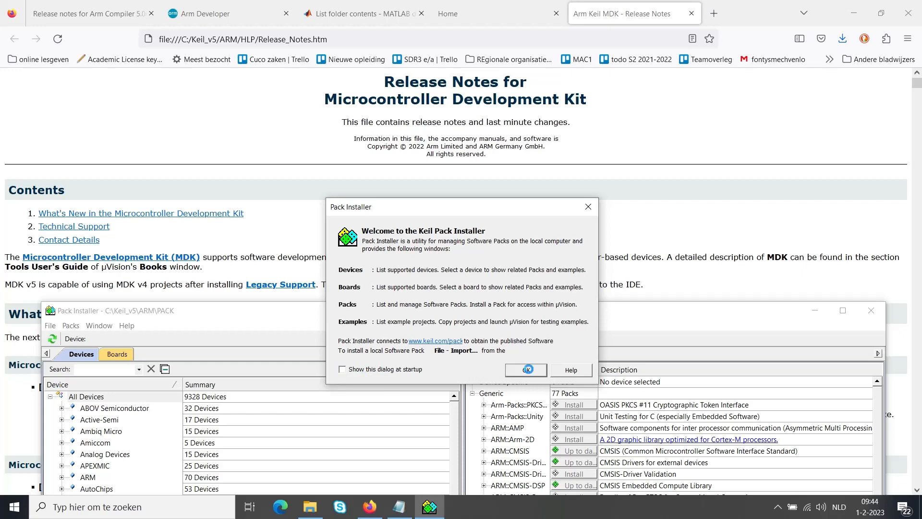
{"action": "left_click", "coordinate": [525, 369]}
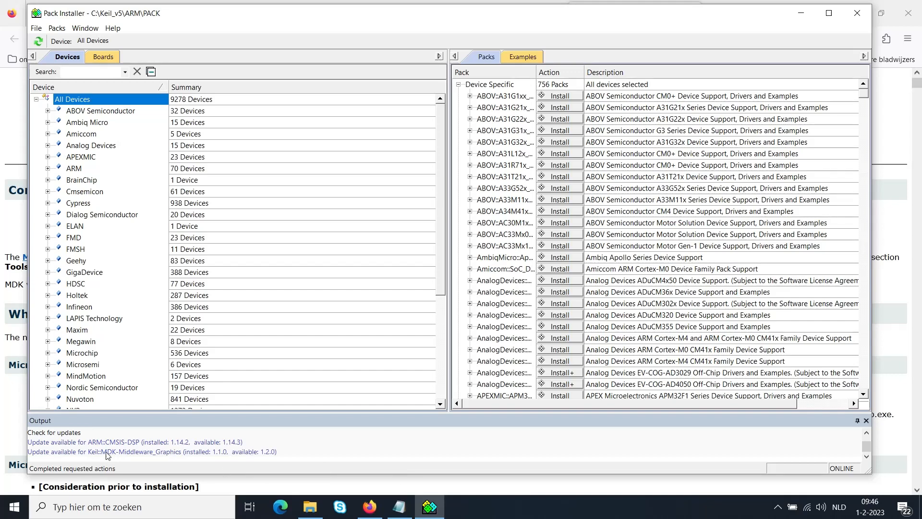
{"action": "mouse_move", "coordinate": [128, 478]}
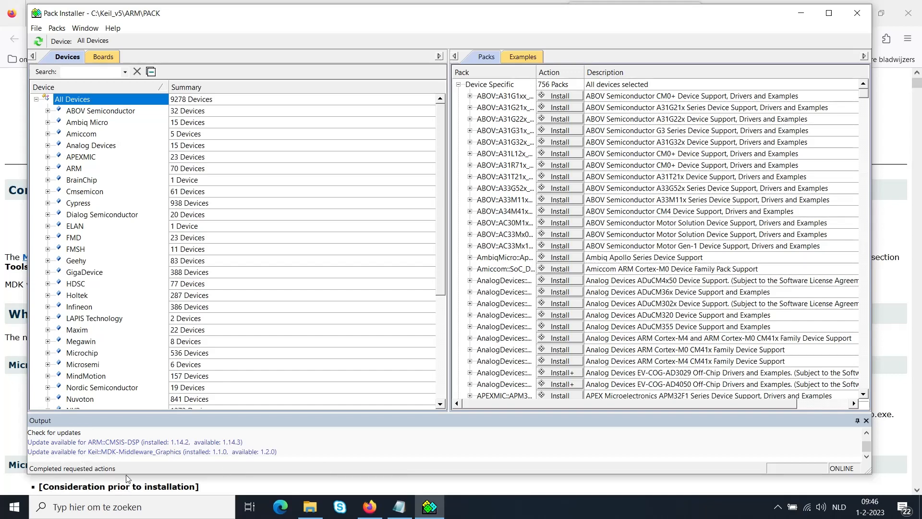
{"action": "mouse_move", "coordinate": [84, 230]}
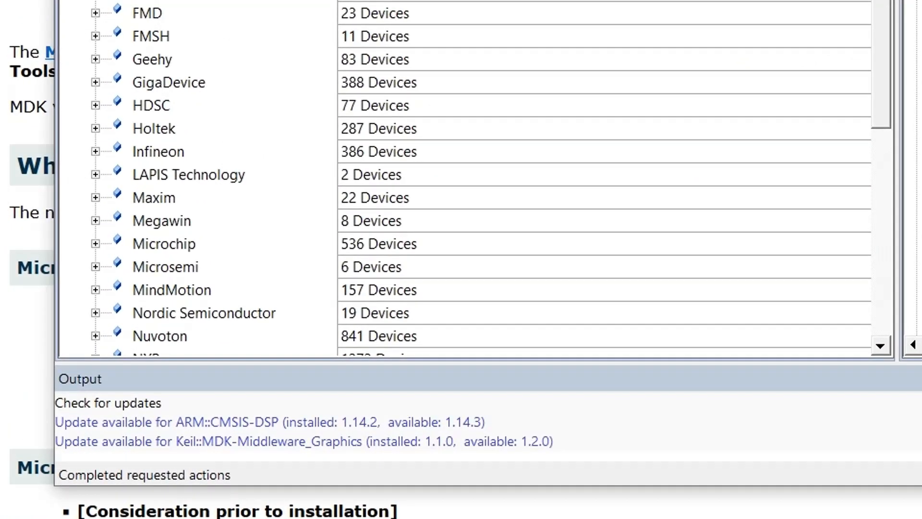
- Expand Texas Instruments > Tiva C Series > TM4C123x Series in the Devices list
{"action": "scroll", "scroll_direction": "down", "scroll_amount": 3}
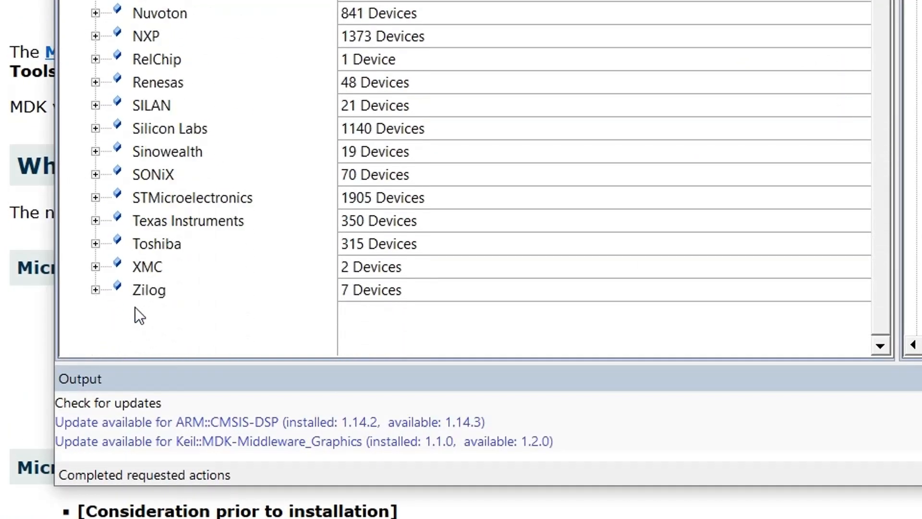
{"action": "mouse_move", "coordinate": [96, 224]}
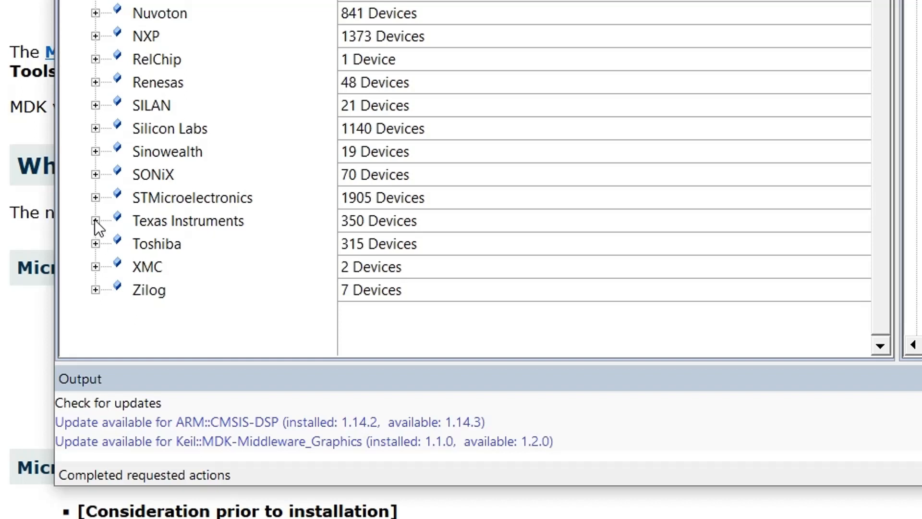
{"action": "left_click", "coordinate": [96, 221]}
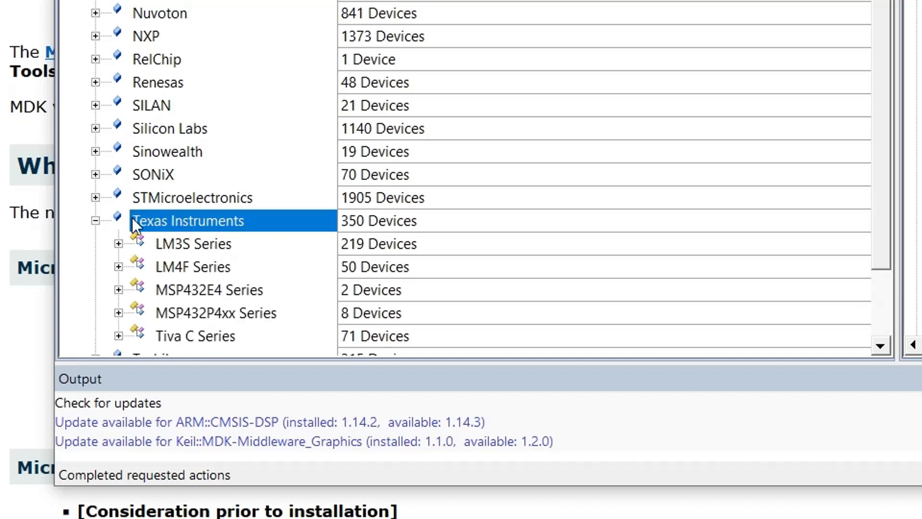
{"action": "scroll", "scroll_direction": "down", "scroll_amount": 3}
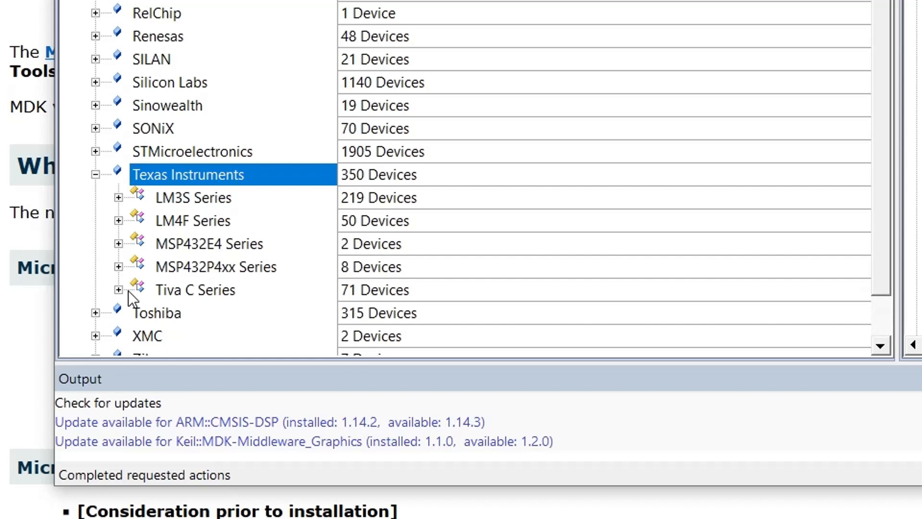
{"action": "left_click", "coordinate": [118, 289]}
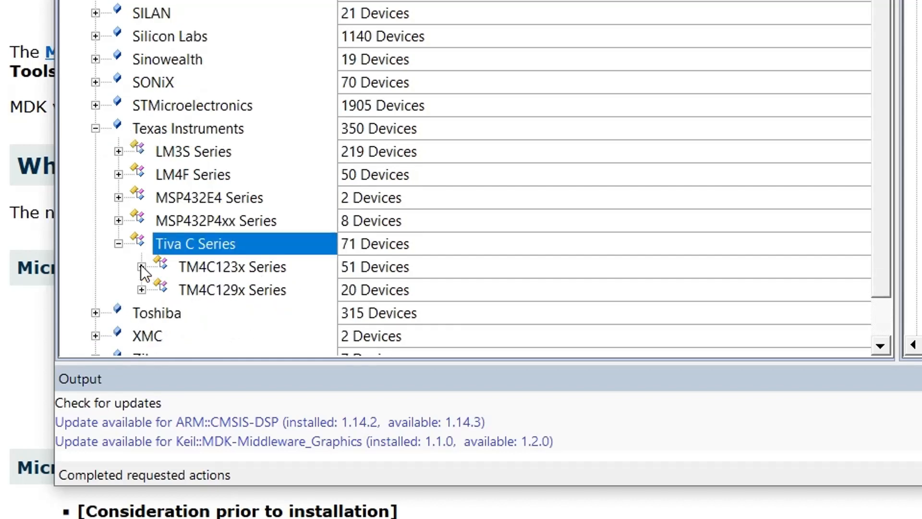
{"action": "left_click", "coordinate": [142, 266]}
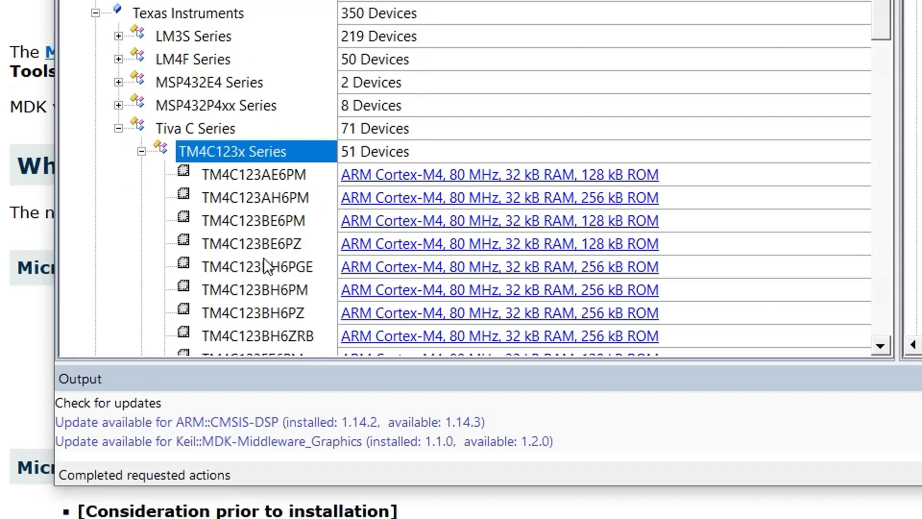
- Select the TM4C123GH6PM device, listing its Keil::TM4C_DFP pack
{"action": "scroll", "scroll_direction": "down", "scroll_amount": 3}
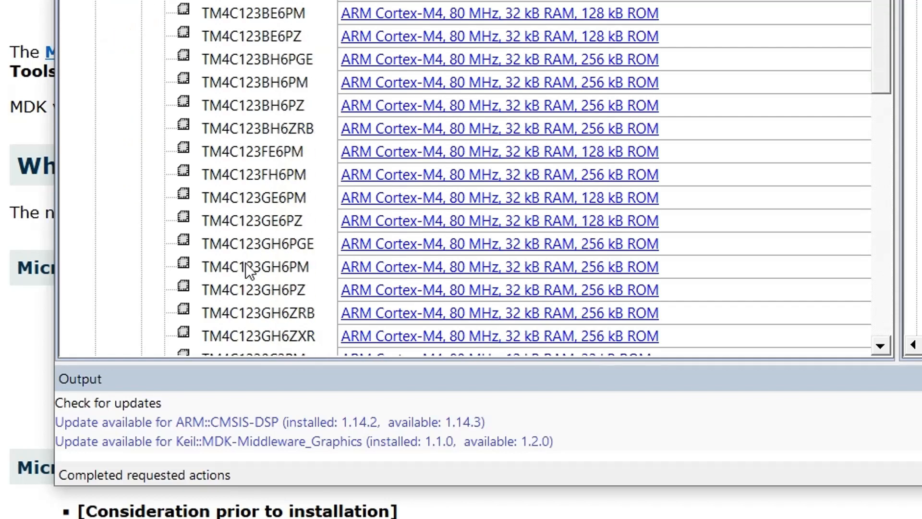
{"action": "scroll", "scroll_direction": "down", "scroll_amount": 3}
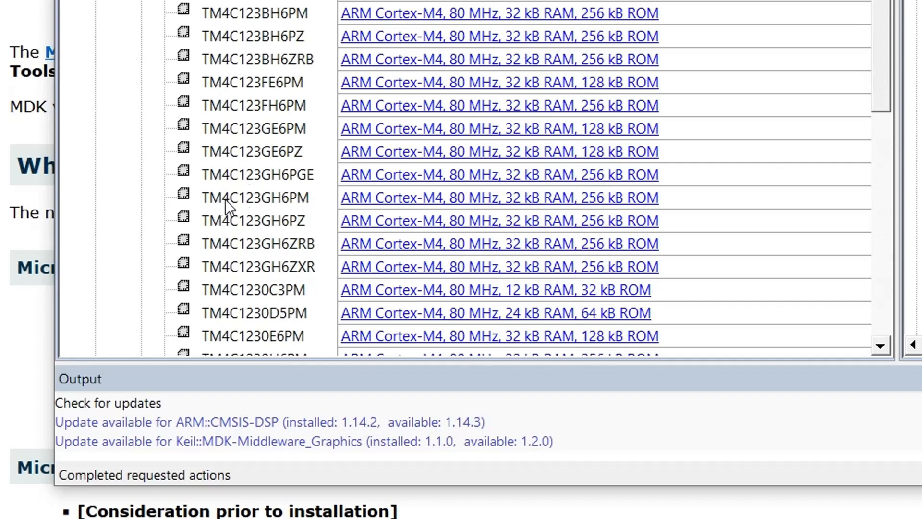
{"action": "mouse_move", "coordinate": [268, 212]}
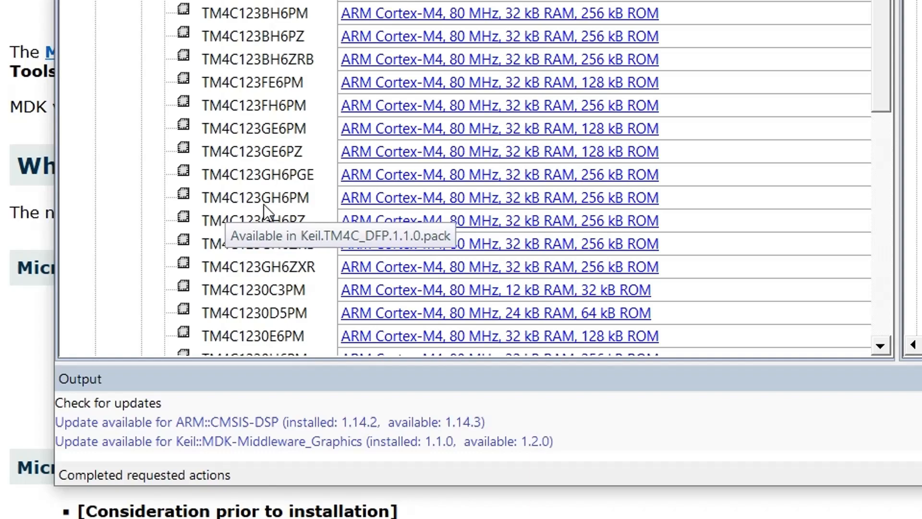
{"action": "left_click", "coordinate": [254, 197]}
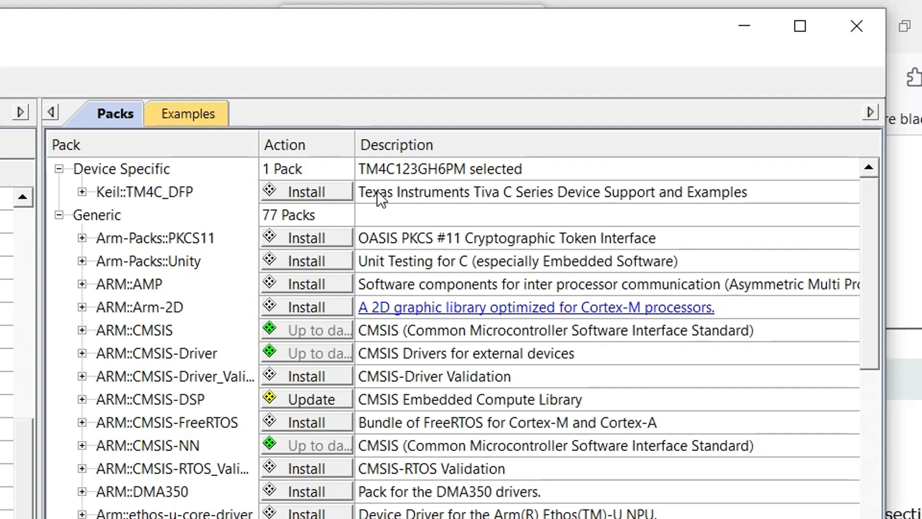
{"action": "mouse_move", "coordinate": [535, 202]}
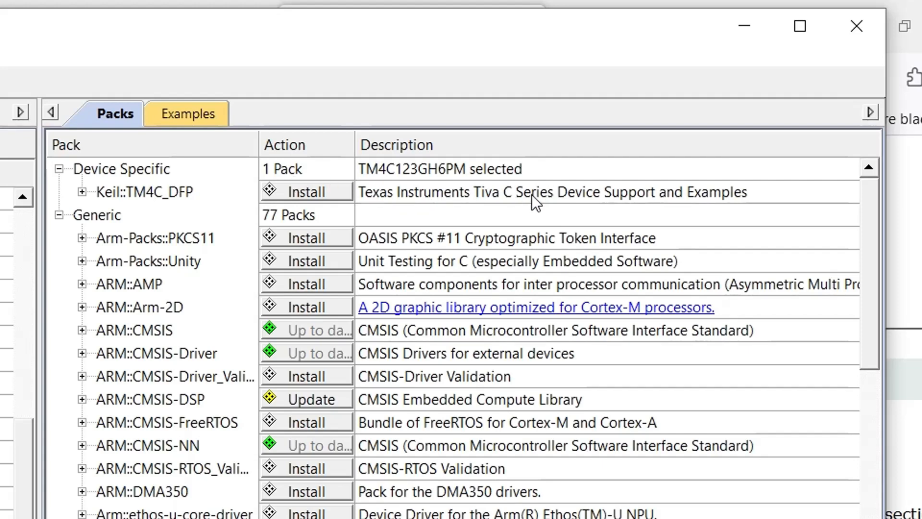
{"action": "mouse_move", "coordinate": [171, 211]}
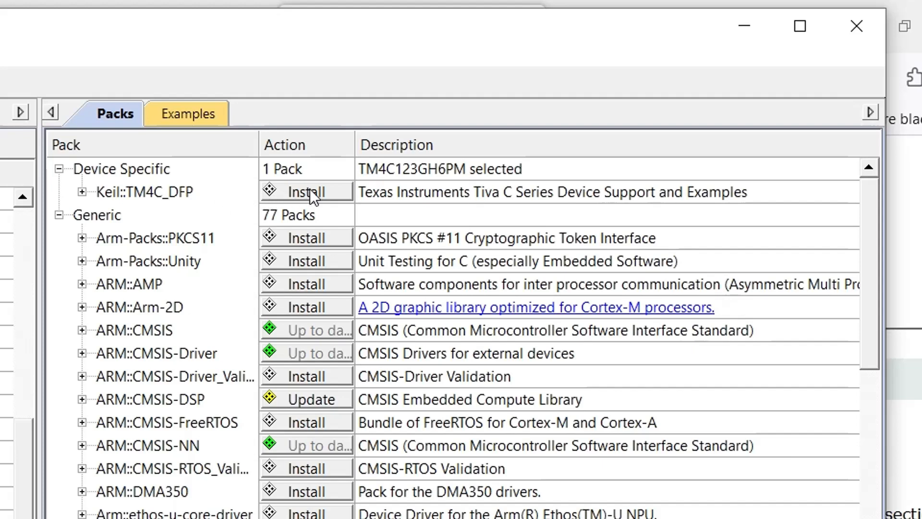
{"action": "mouse_move", "coordinate": [307, 191]}
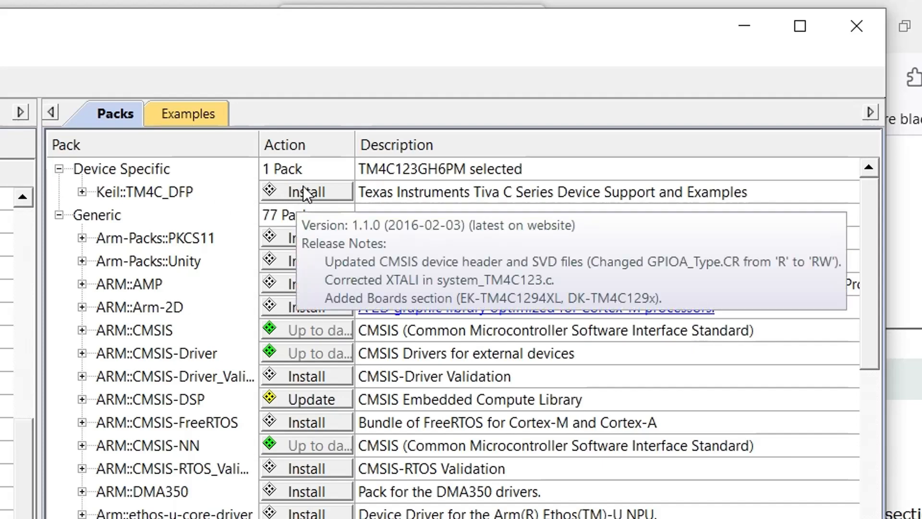
- Install the Keil::TM4C_DFP pack until it shows Up to date
{"action": "left_click", "coordinate": [145, 192]}
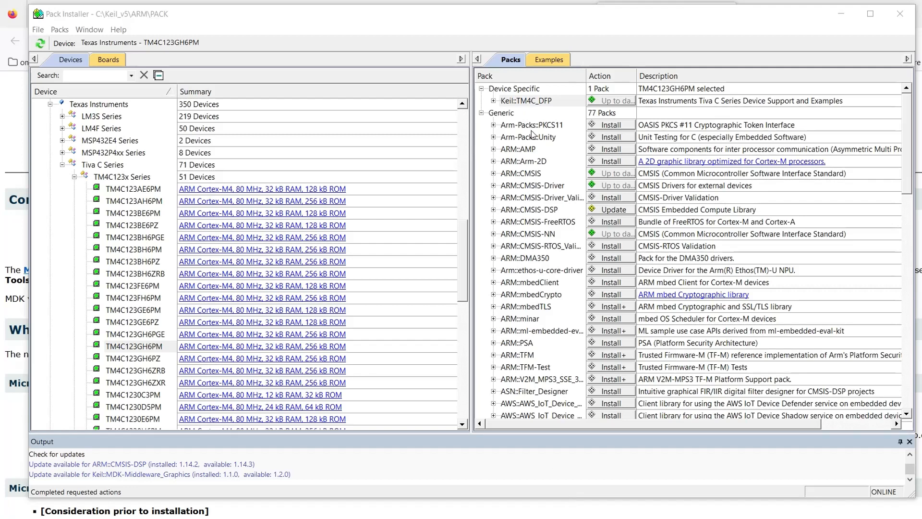
{"action": "left_click", "coordinate": [525, 101]}
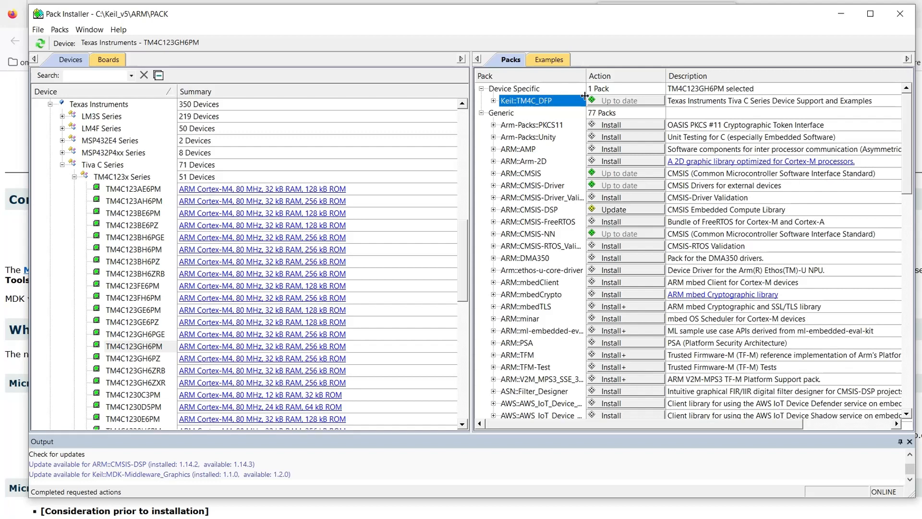
{"action": "mouse_move", "coordinate": [641, 116]}
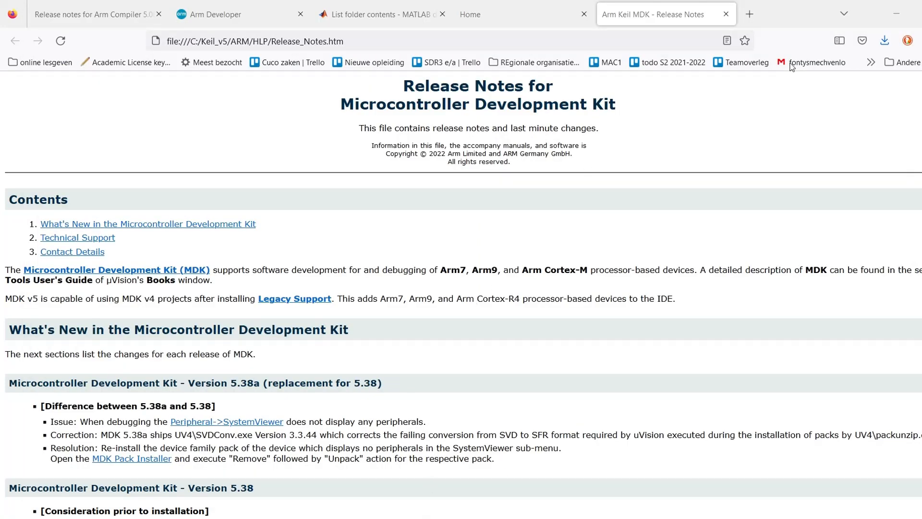
{"action": "mouse_move", "coordinate": [471, 415]}
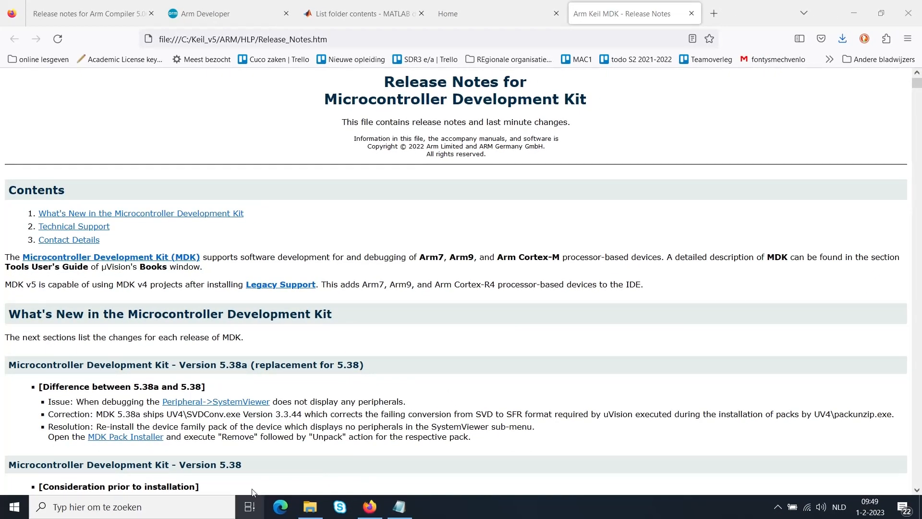
{"action": "mouse_move", "coordinate": [13, 506]}
{"action": "type", "text": "keil"}
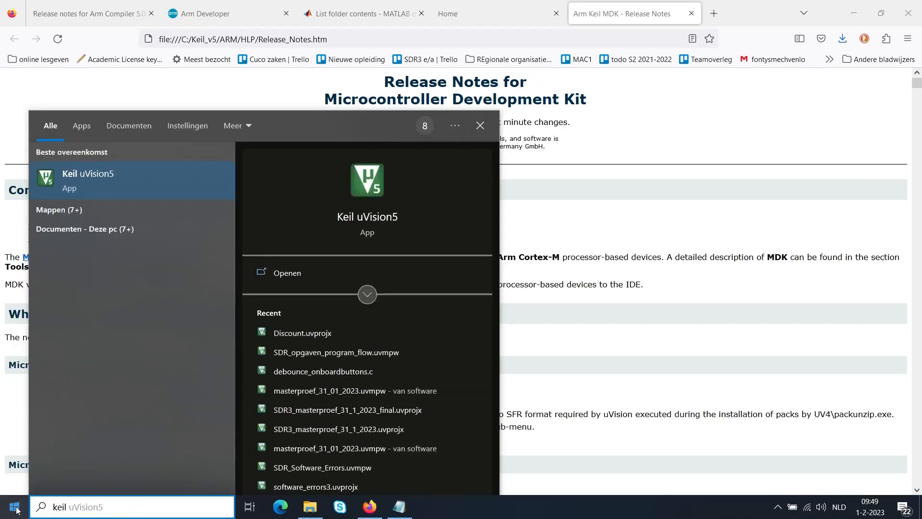
{"action": "mouse_move", "coordinate": [79, 198]}
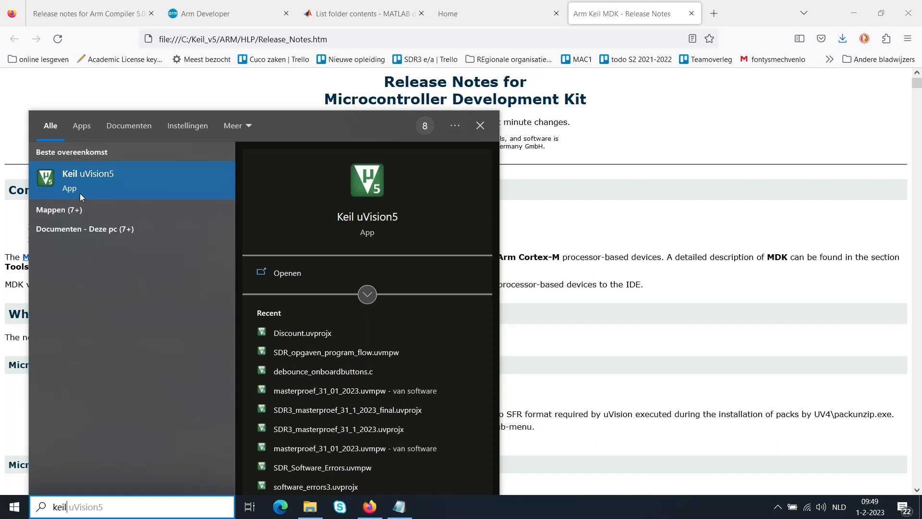
{"action": "mouse_move", "coordinate": [542, 508]}
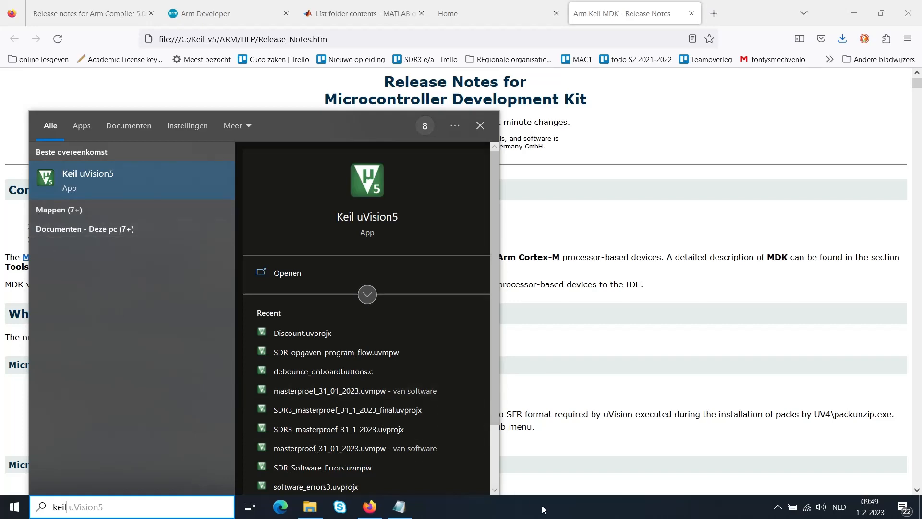